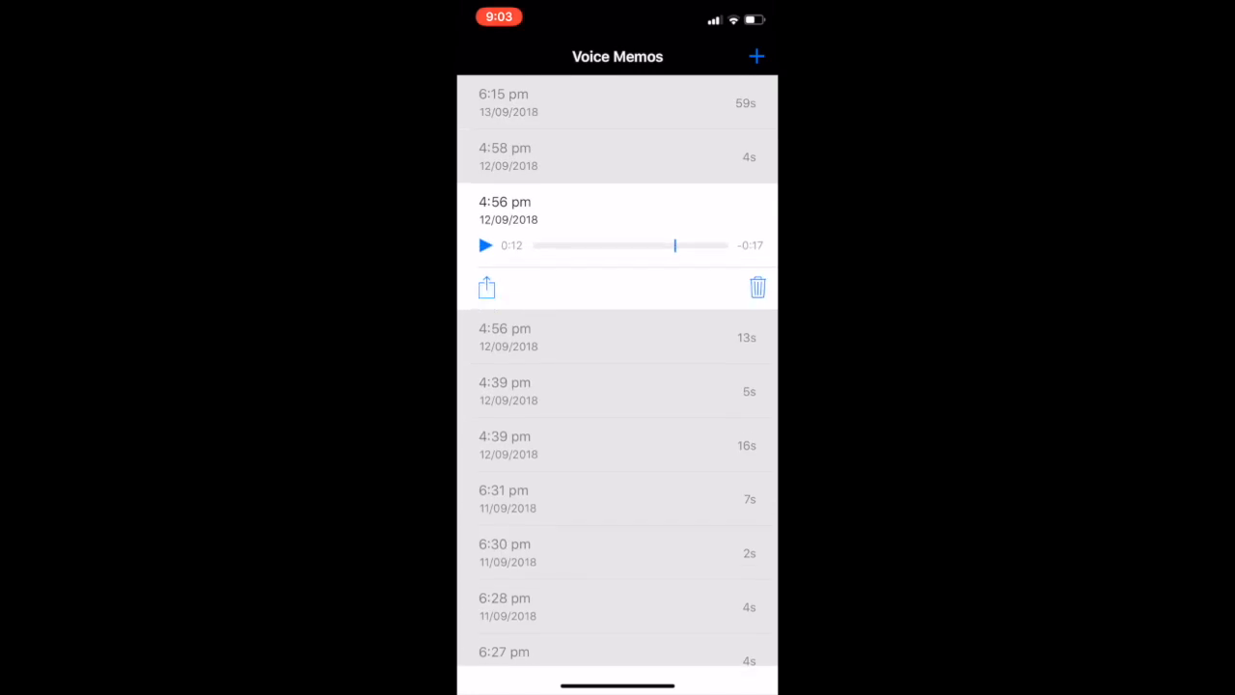
# - Play the 4:58 pm announcement memo, then open the 18:03 memo from 09/10/2018
pyautogui.click(485, 245)
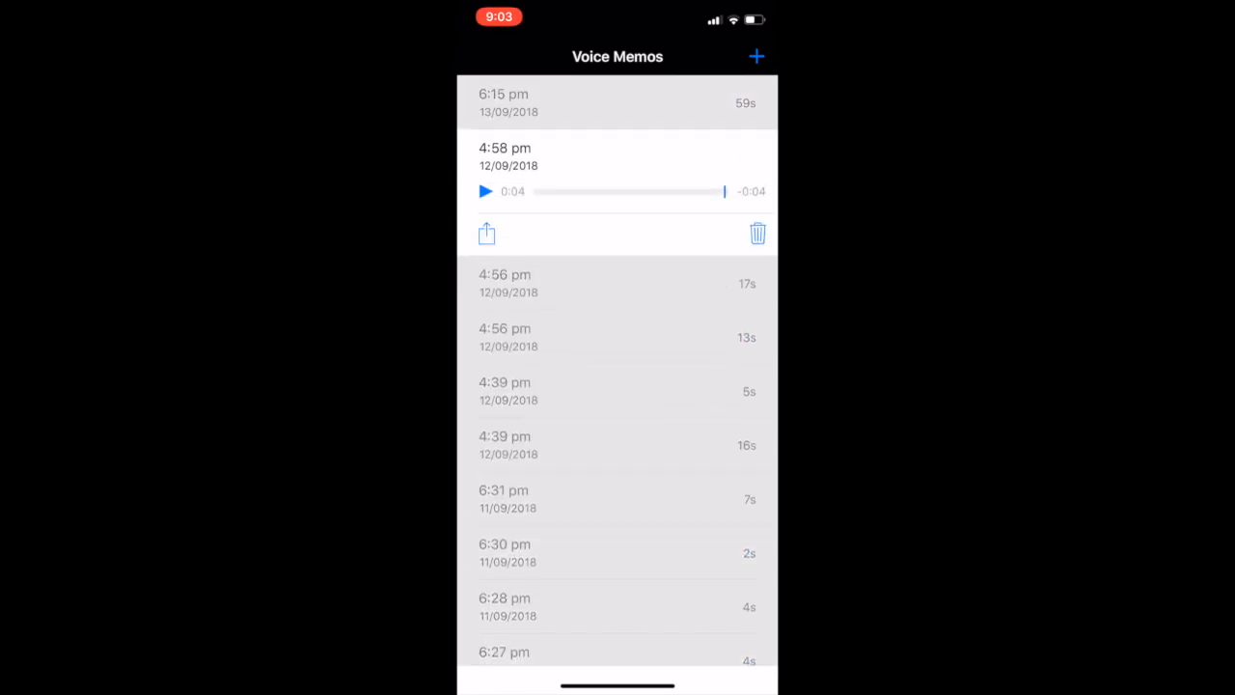
pyautogui.click(485, 191)
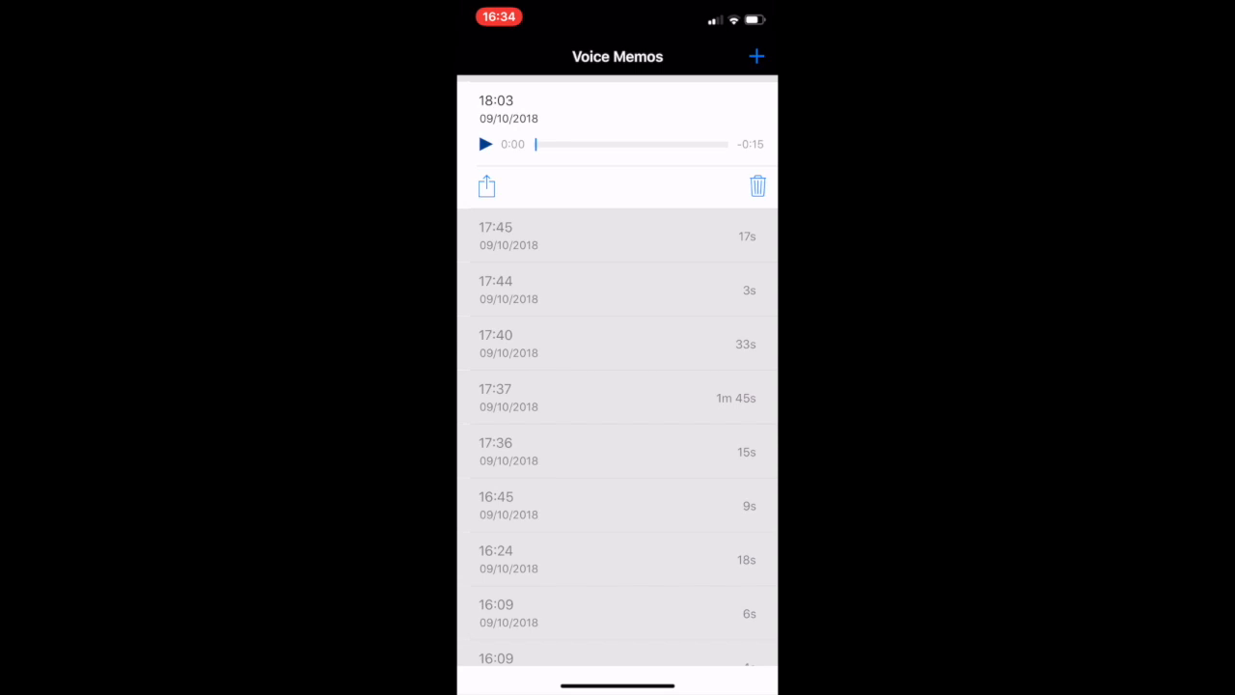
# - Play the 18:06 memo to its end with one pause, then open the 17:51 memo
pyautogui.click(484, 144)
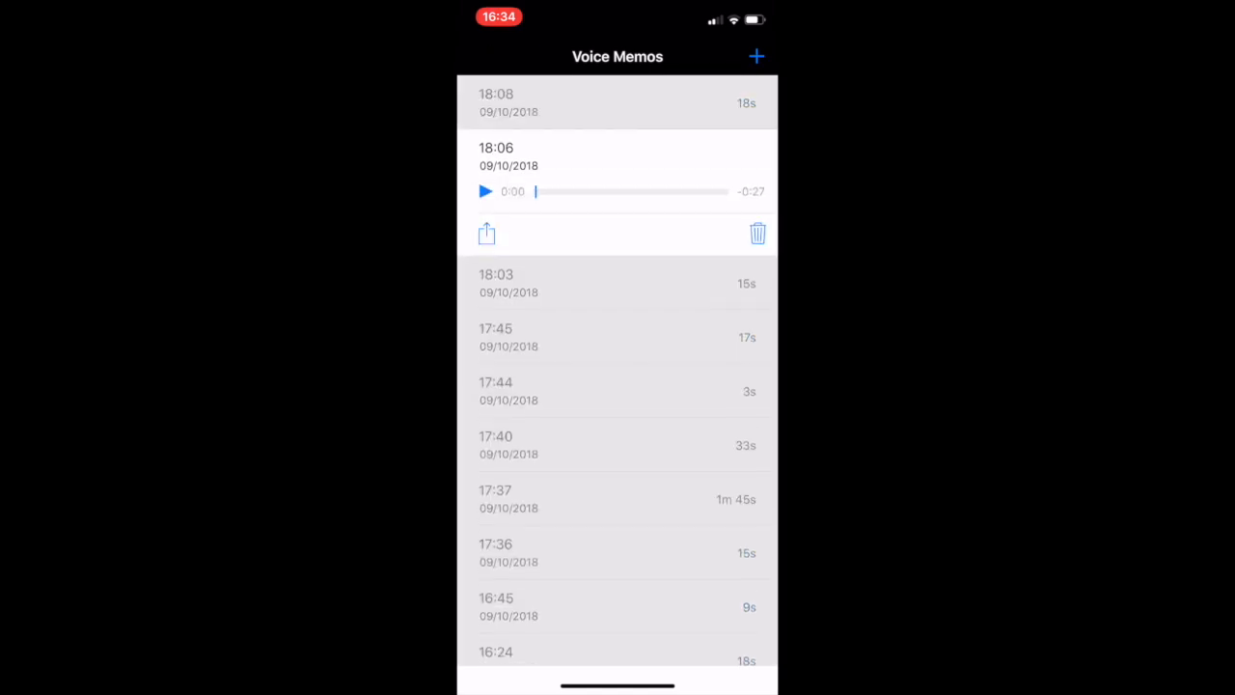
pyautogui.click(485, 191)
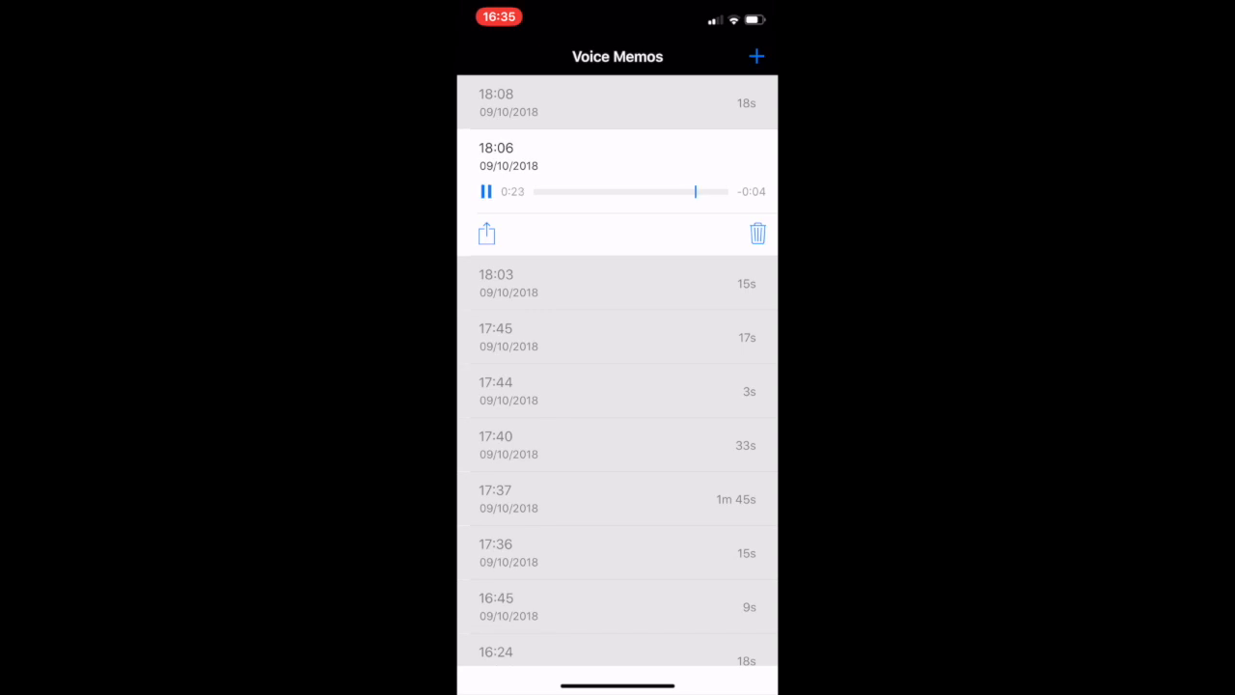
pyautogui.click(486, 191)
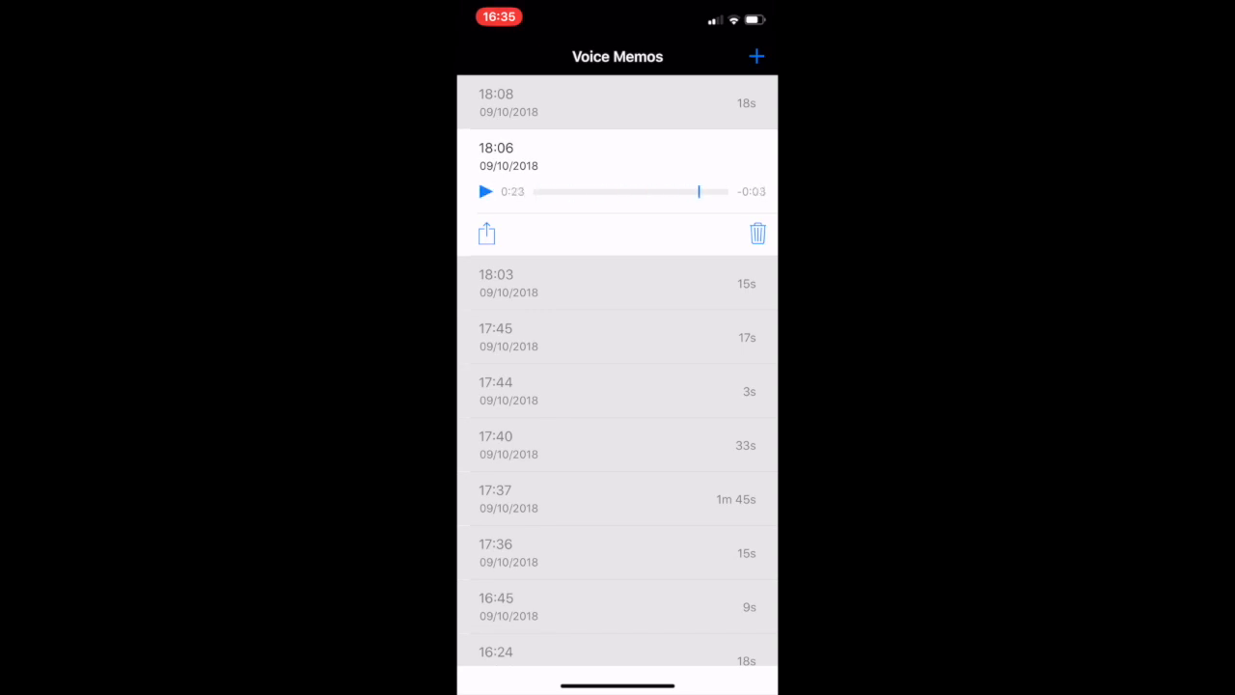
pyautogui.click(487, 190)
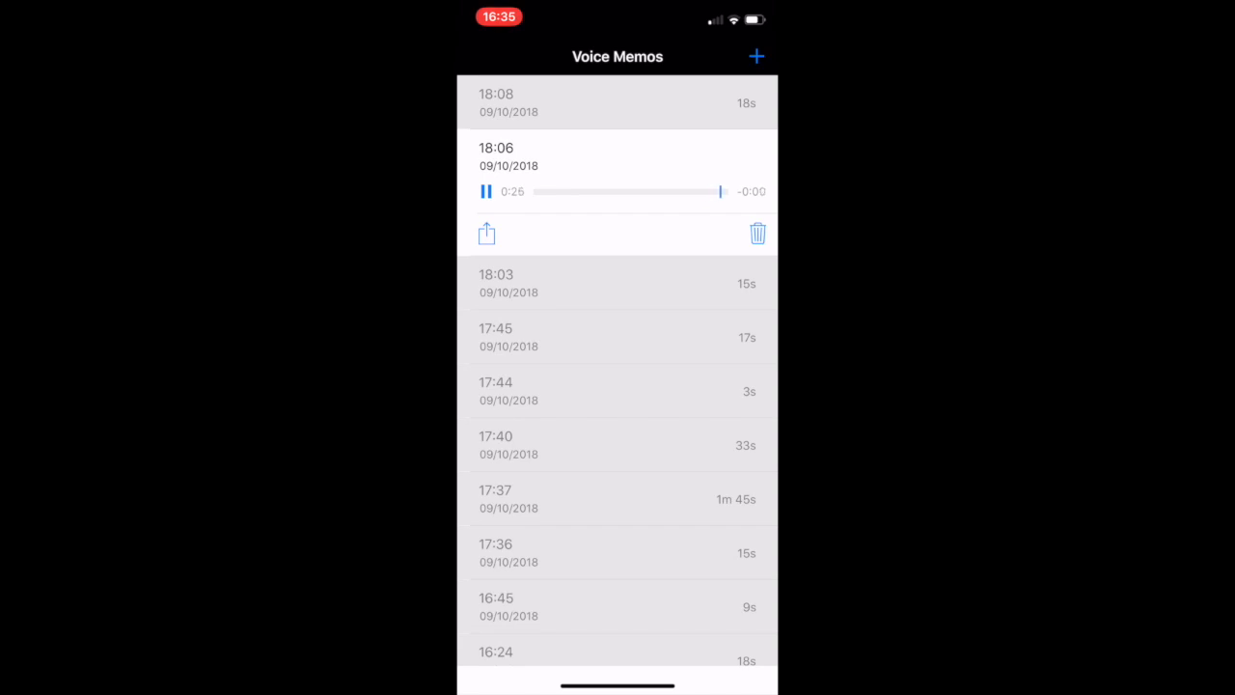
pyautogui.click(616, 102)
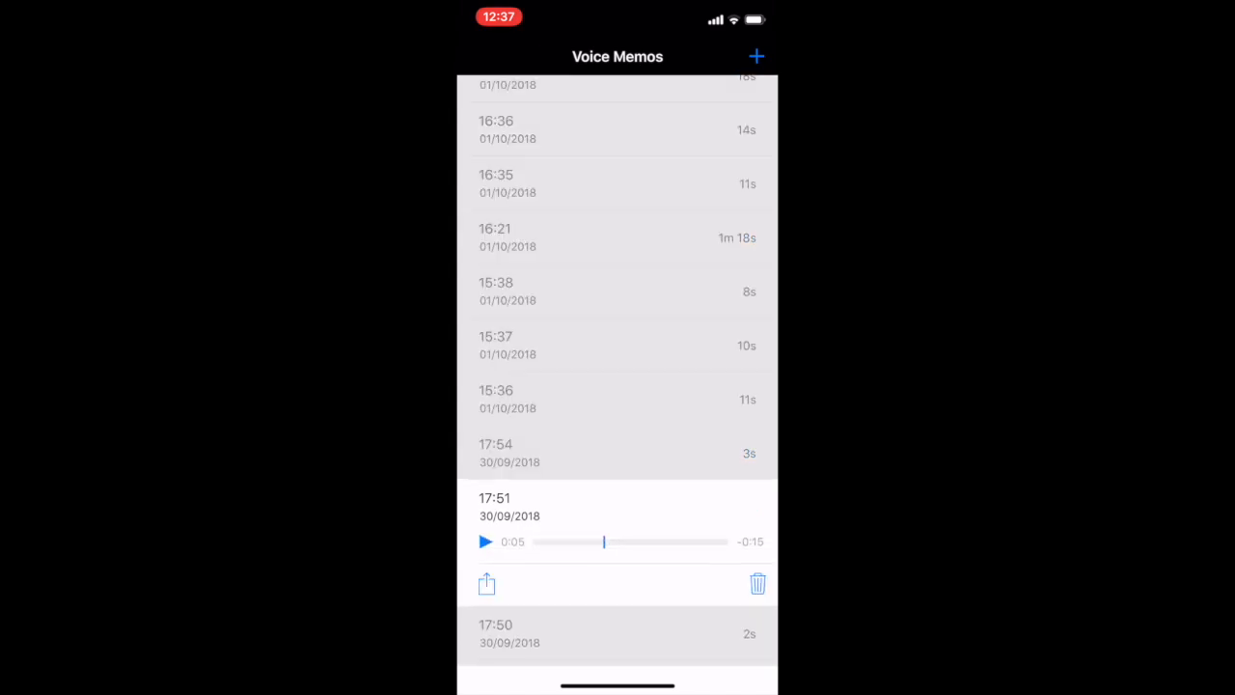
# - Play the 17:54, 15:36 and 15:38 announcement memos in turn, then open the 16:21 memo
pyautogui.click(483, 542)
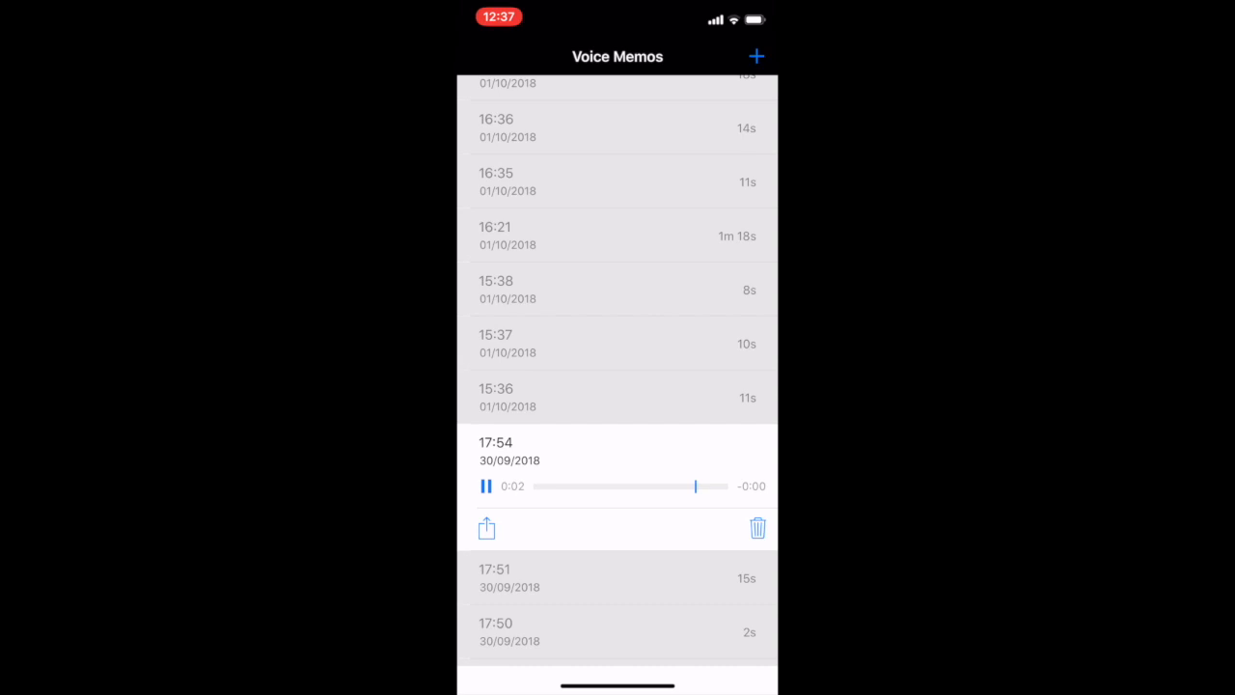
pyautogui.click(617, 397)
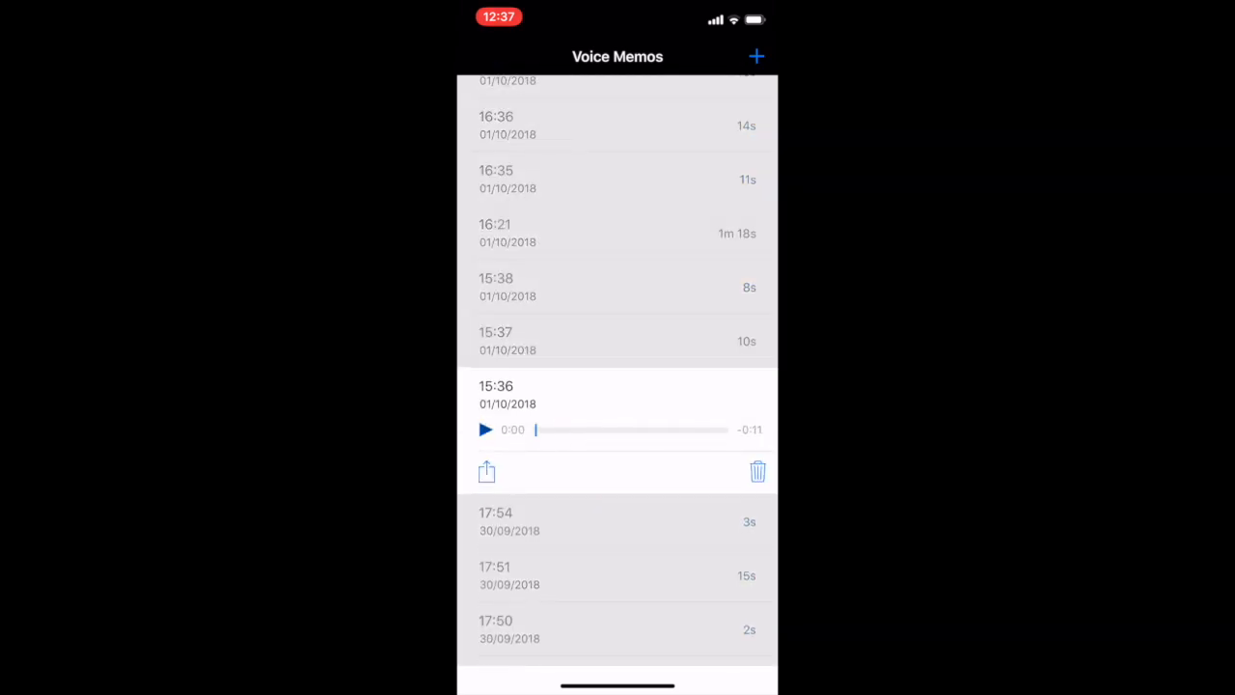
pyautogui.click(485, 429)
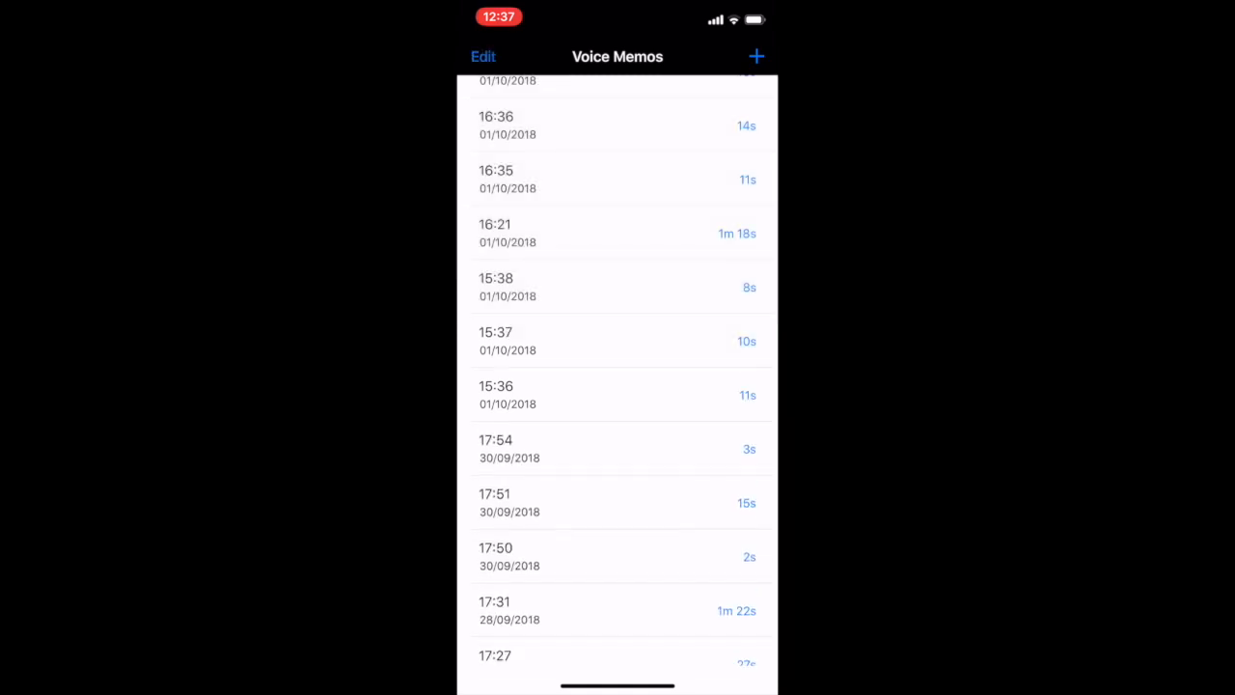
pyautogui.click(582, 340)
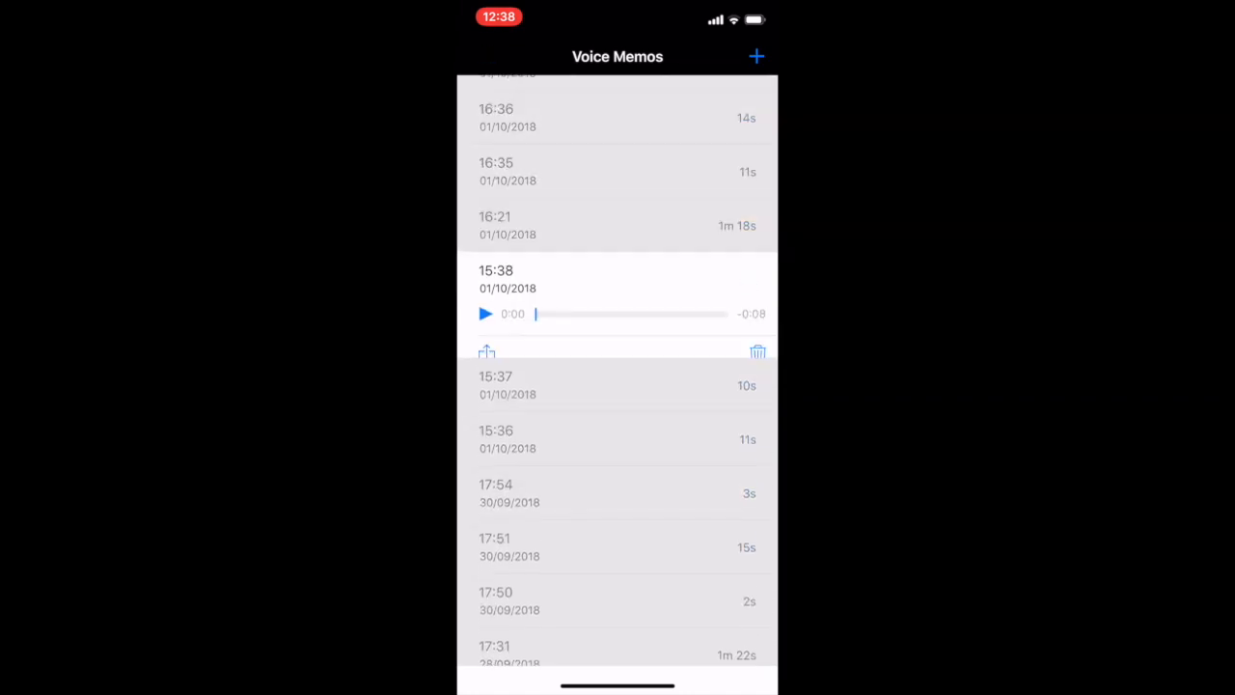
pyautogui.click(486, 312)
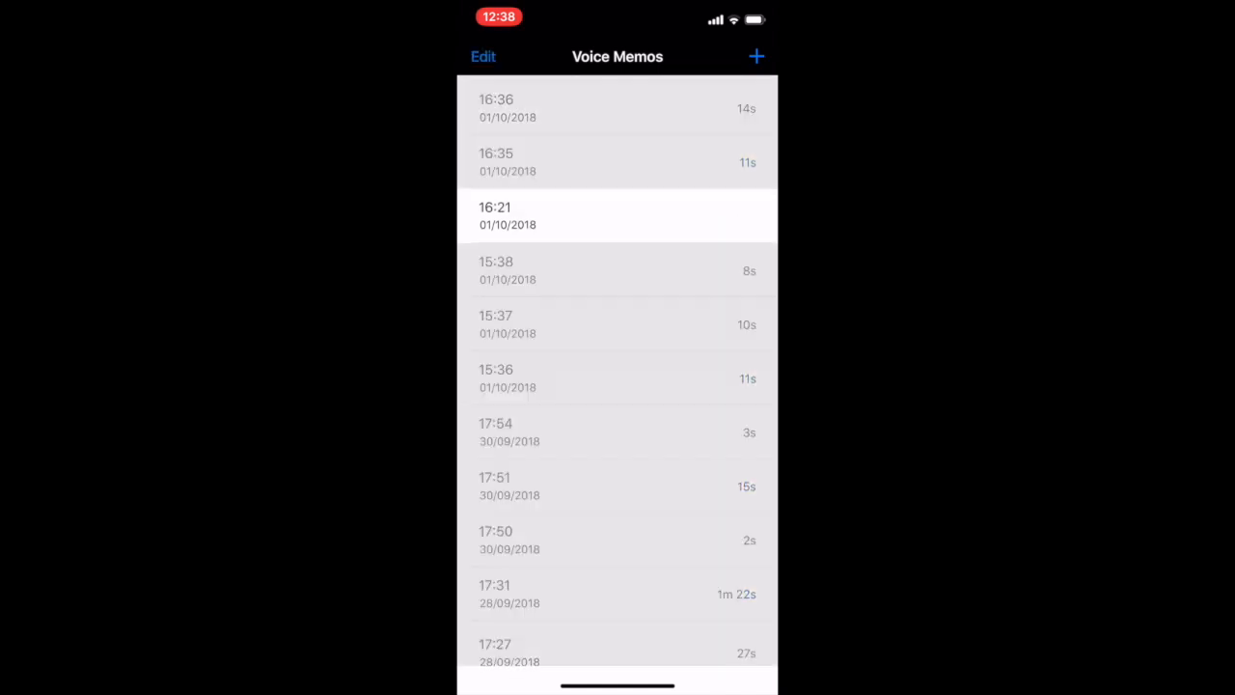
pyautogui.click(616, 212)
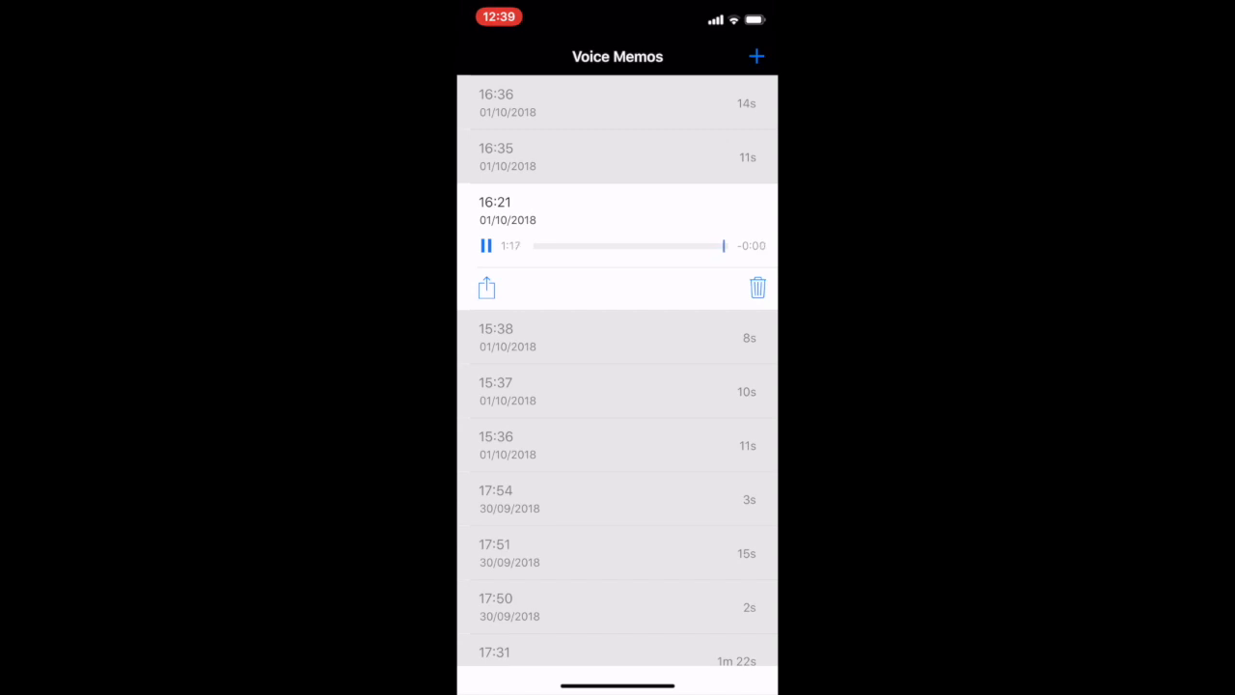
# - Open the 11-second 16:35 memo of 01/10/2018 and start its playback
pyautogui.click(617, 156)
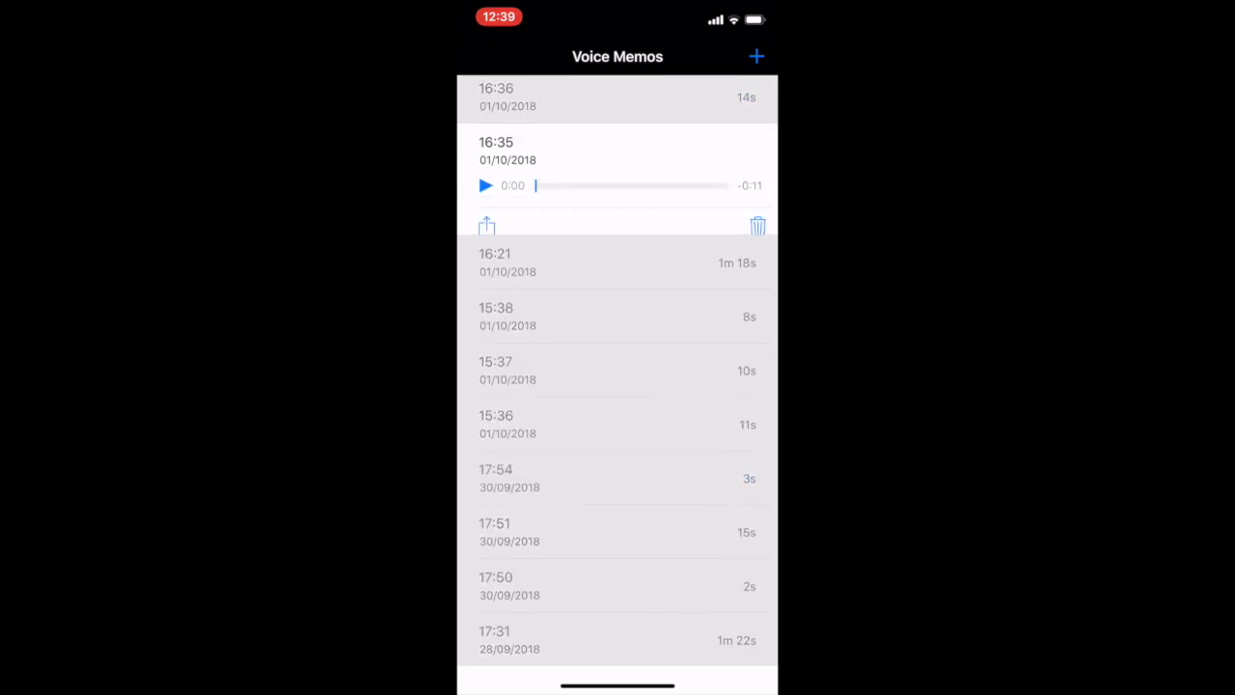
pyautogui.click(486, 185)
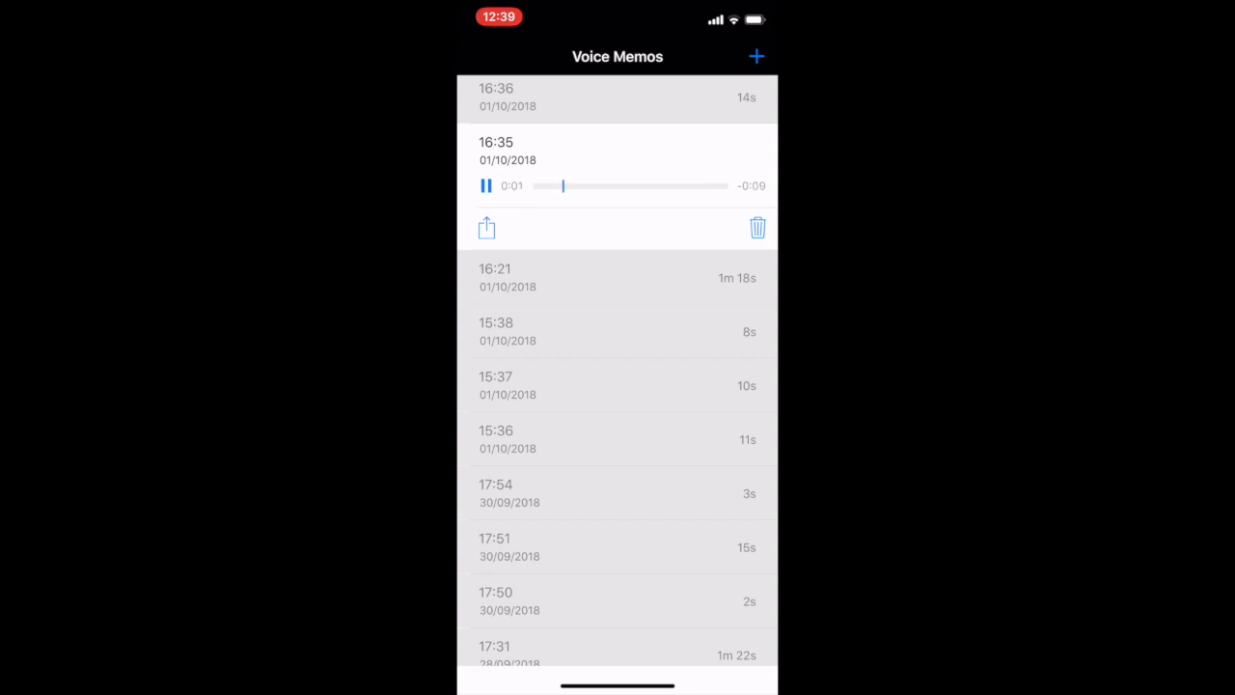